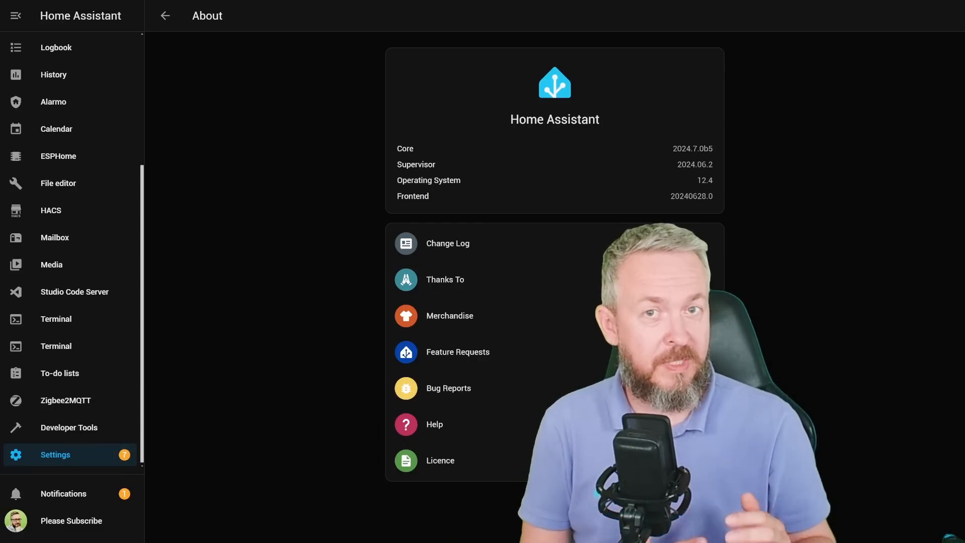
Open the 2024.7 beta release notes from the About page's Change Log link.
left_click(448, 243)
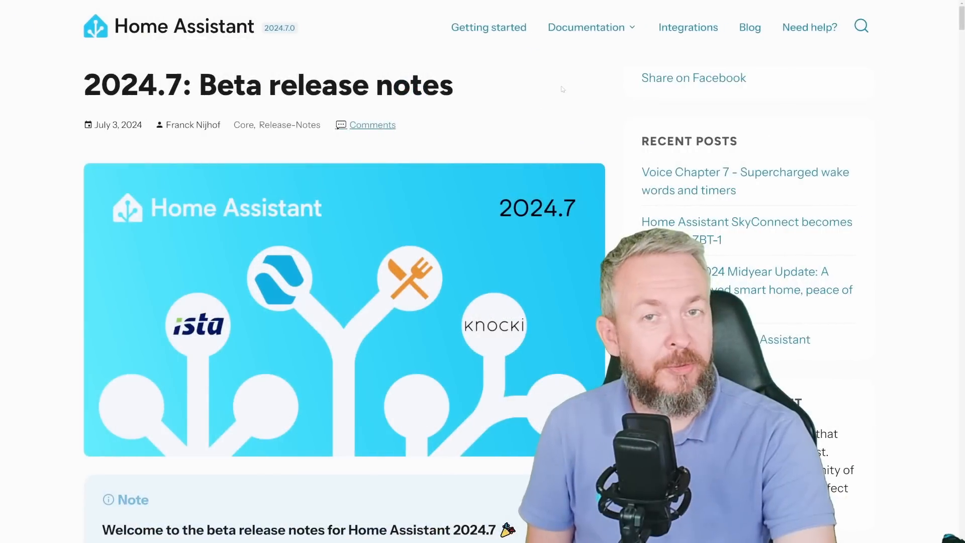
scroll("down", 3)
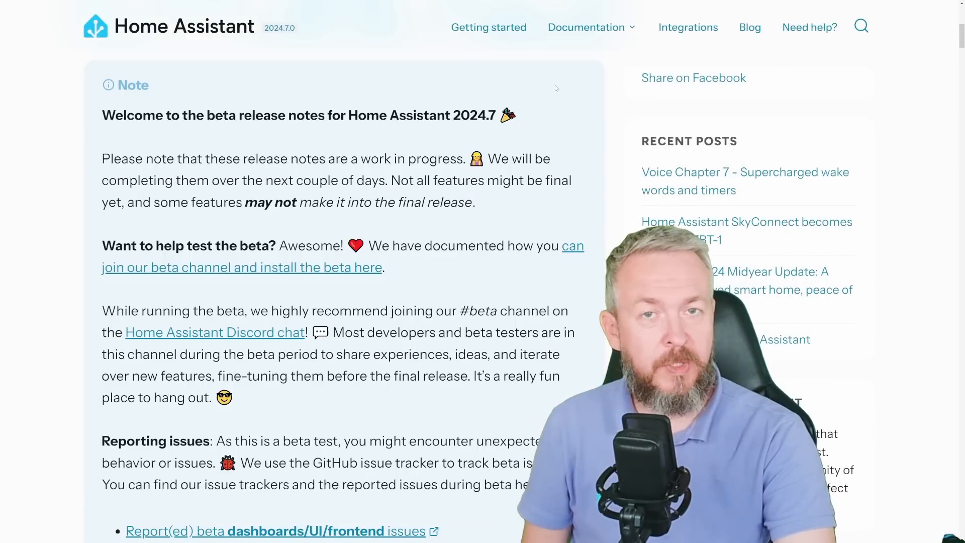
scroll("down", 3)
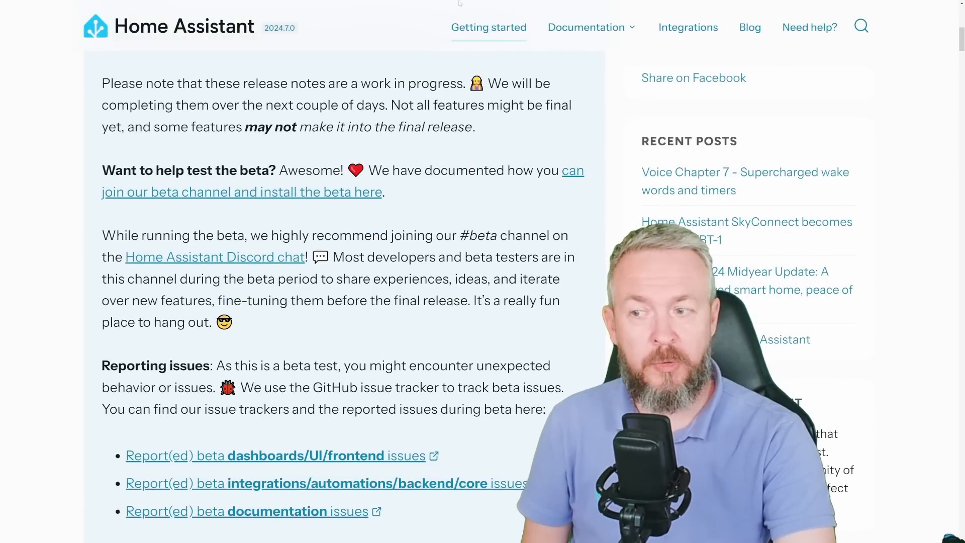
scroll("down", 3)
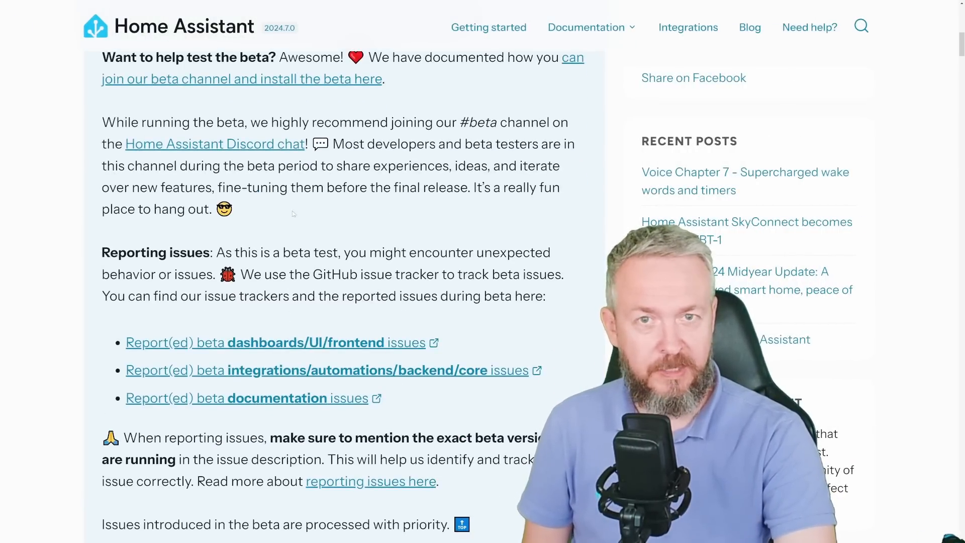
scroll("down", 3)
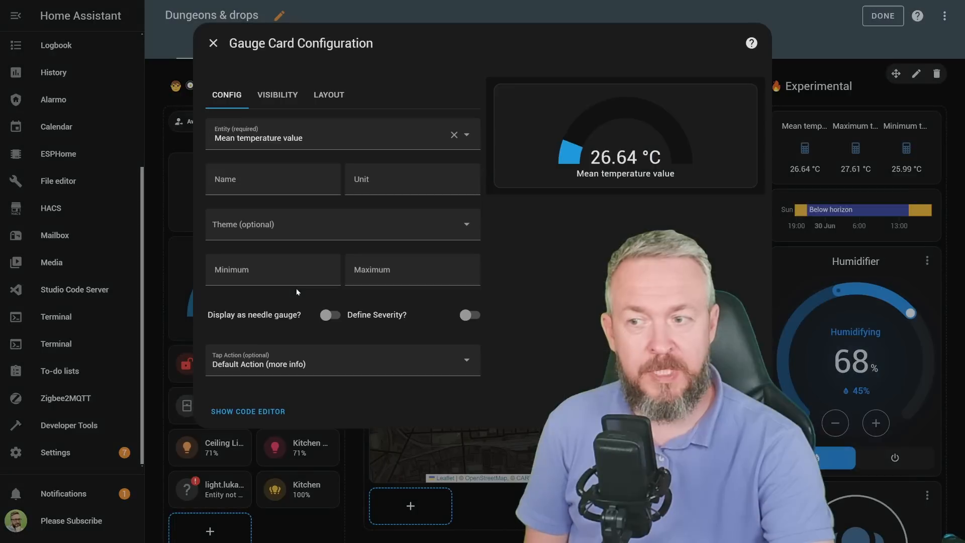
Show the gauge card's layout size options, try half width, then reset it to default size.
left_click(329, 95)
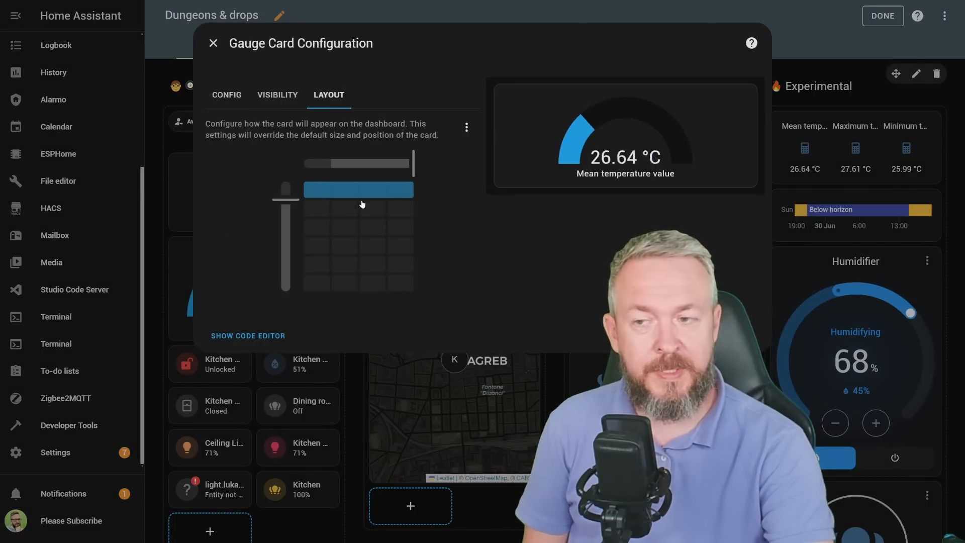
mouse_move(302, 196)
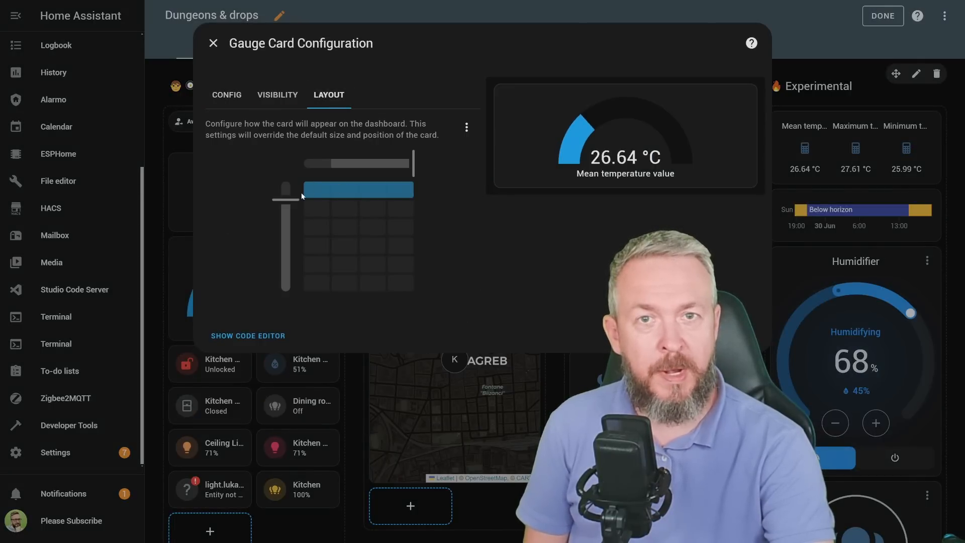
mouse_move(417, 189)
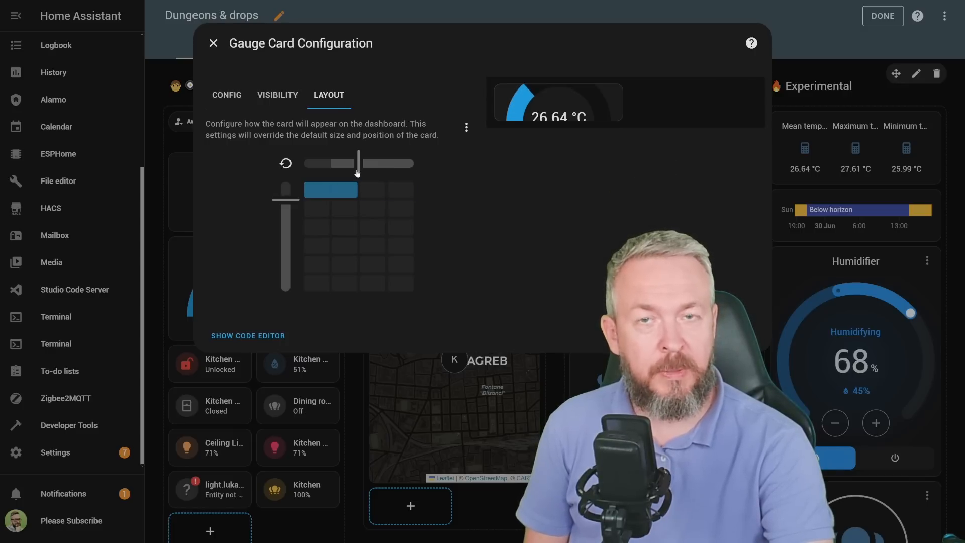
left_click(213, 43)
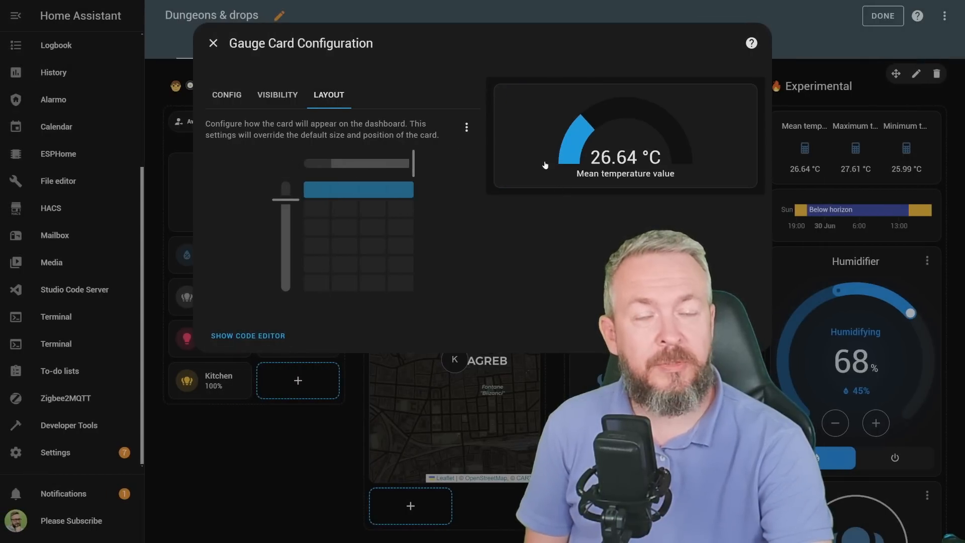
left_click(213, 43)
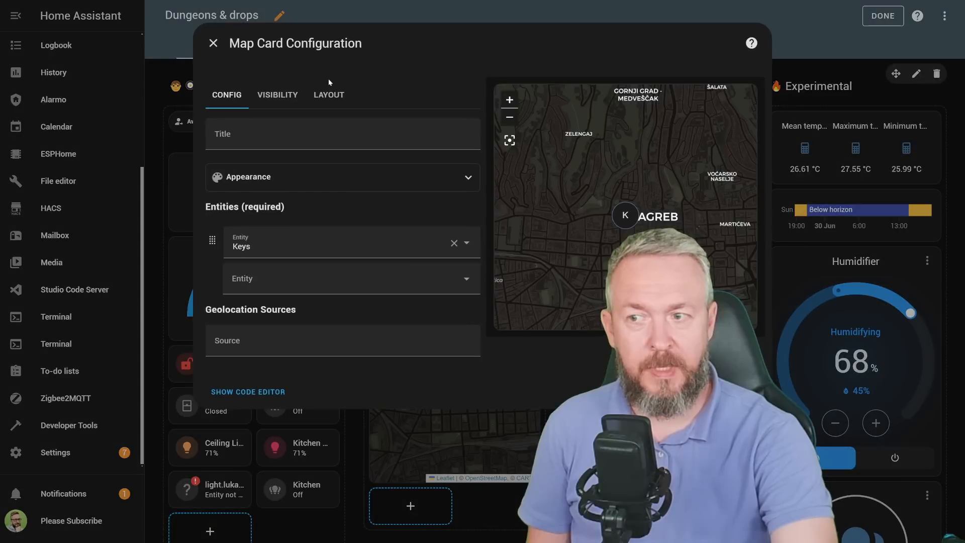
Reduce the map card's height and shrink it to half width in its layout settings.
left_click(329, 95)
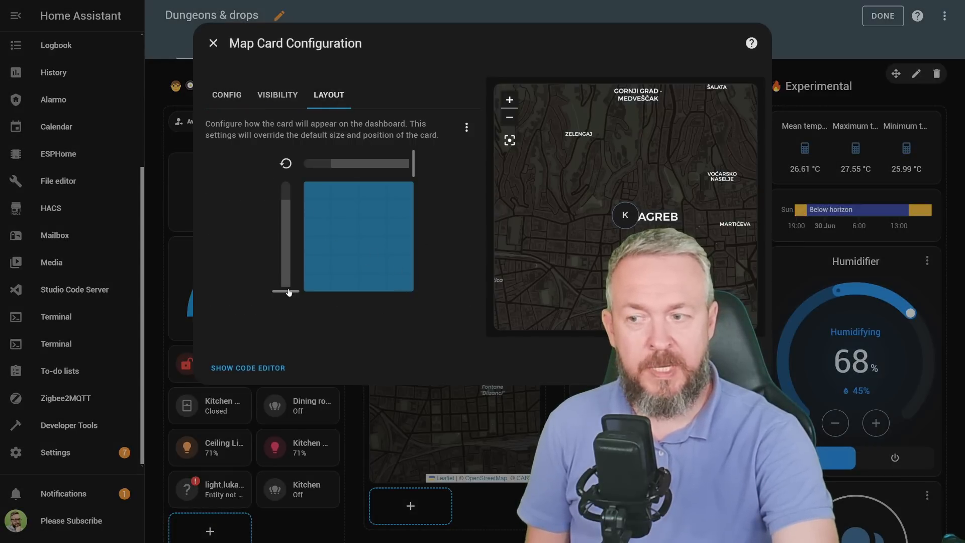
left_click_drag(320, 163, 406, 163)
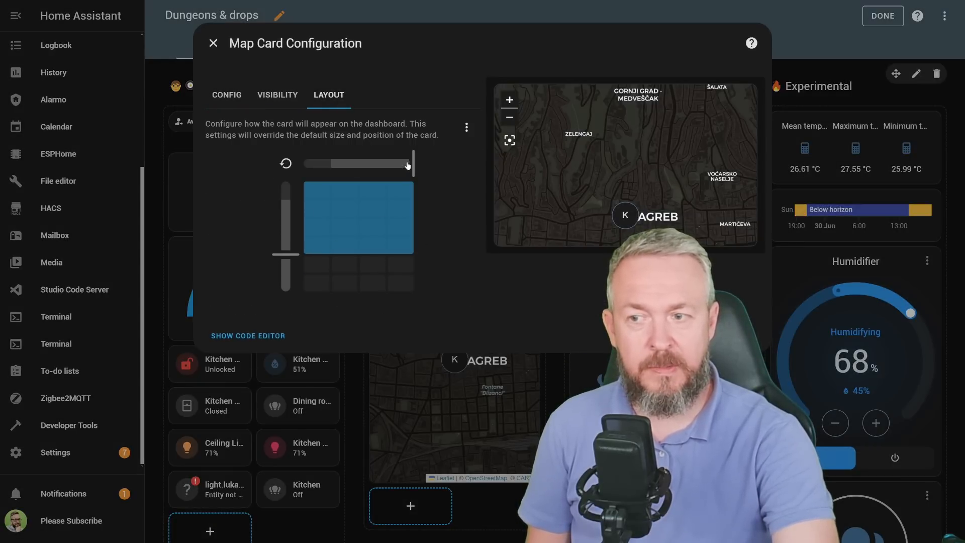
left_click_drag(407, 163, 358, 162)
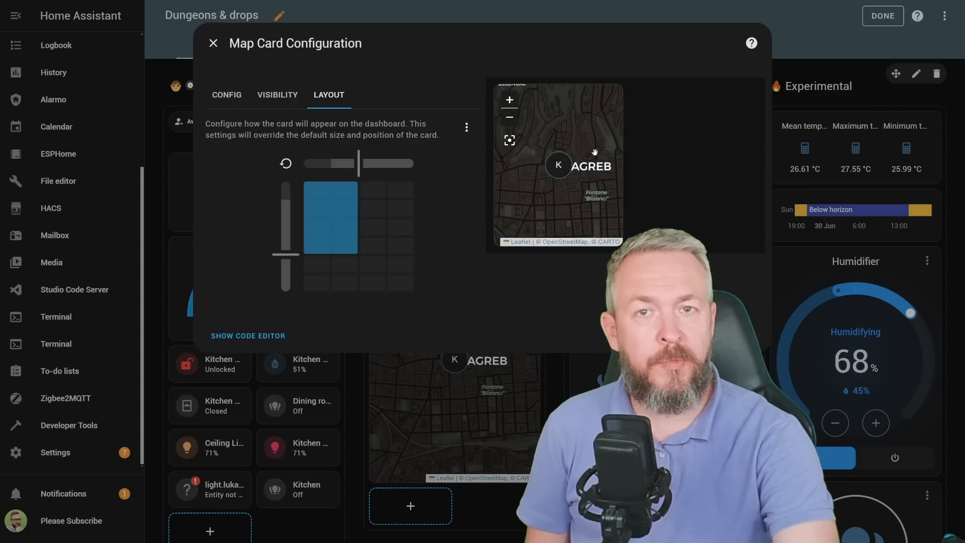
mouse_move(615, 175)
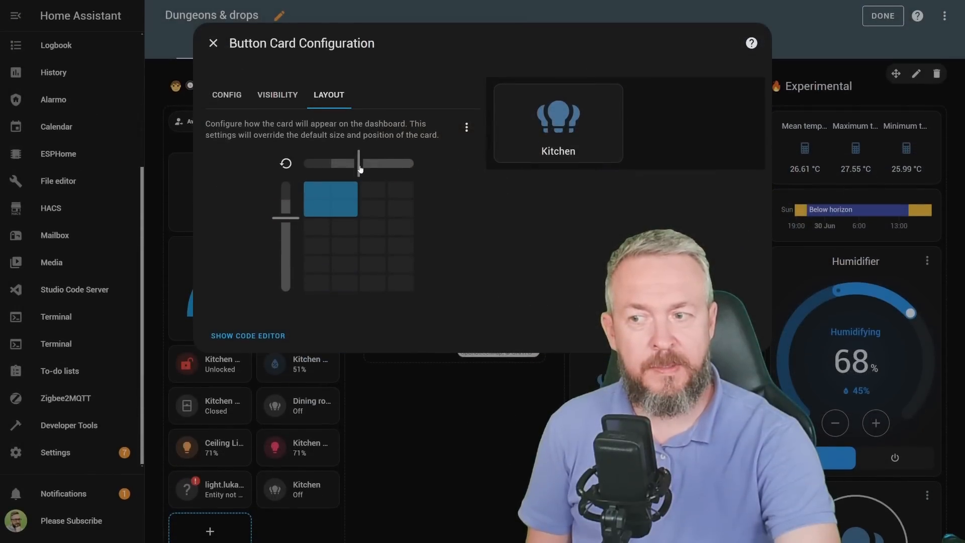
Enlarge the Kitchen button card to full width, save it, then go to Settings > Devices.
left_click_drag(358, 163, 333, 163)
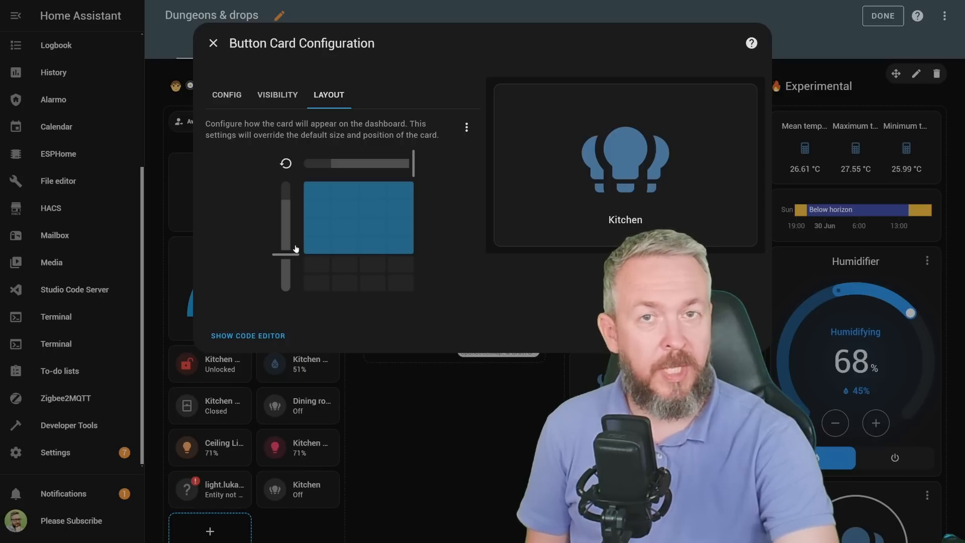
left_click(213, 43)
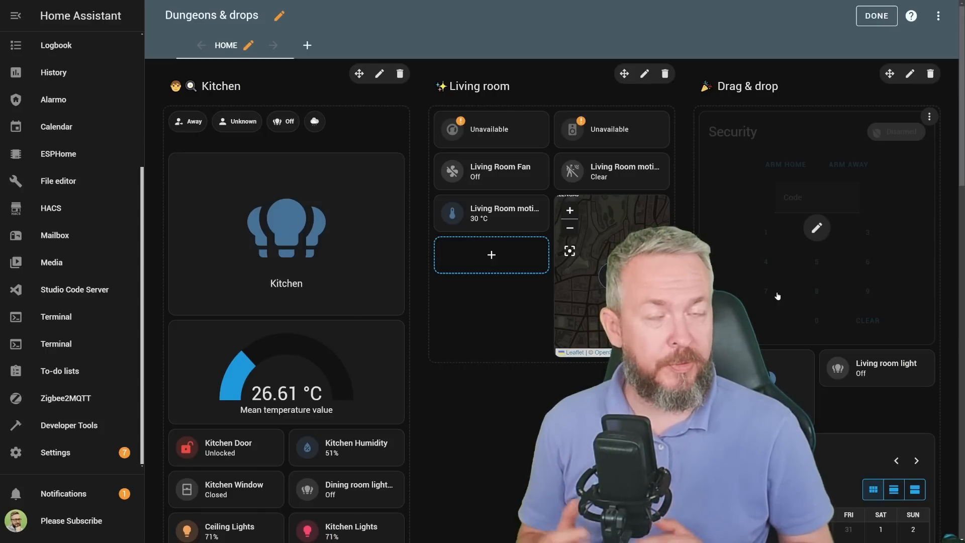
left_click(54, 452)
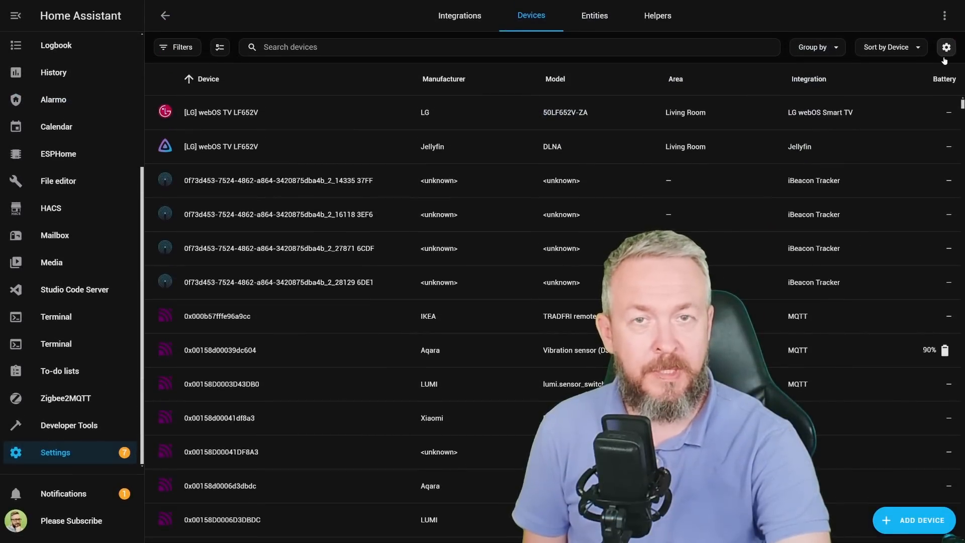
Hide Manufacturer, Area and Battery columns, place Integration before Model, and confirm with Done.
left_click(946, 48)
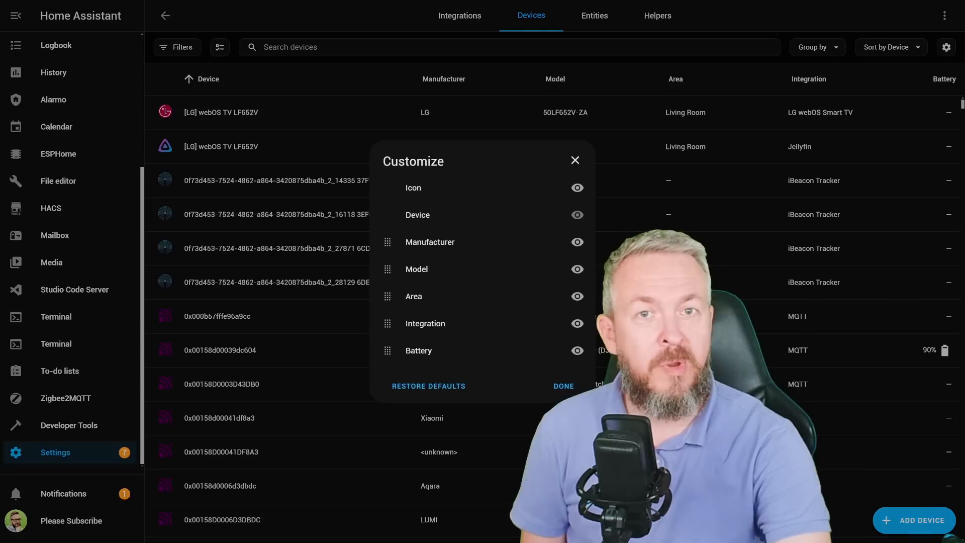
mouse_move(441, 224)
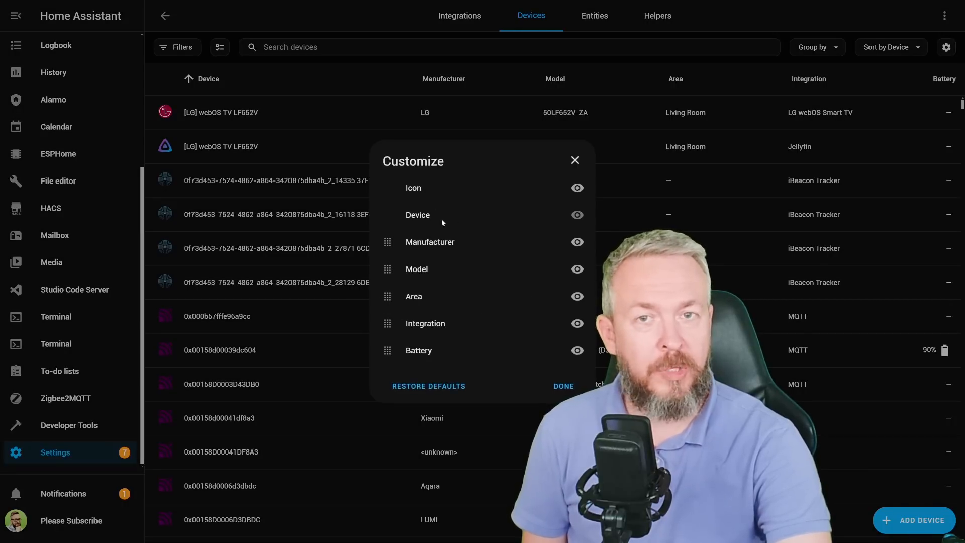
mouse_move(418, 258)
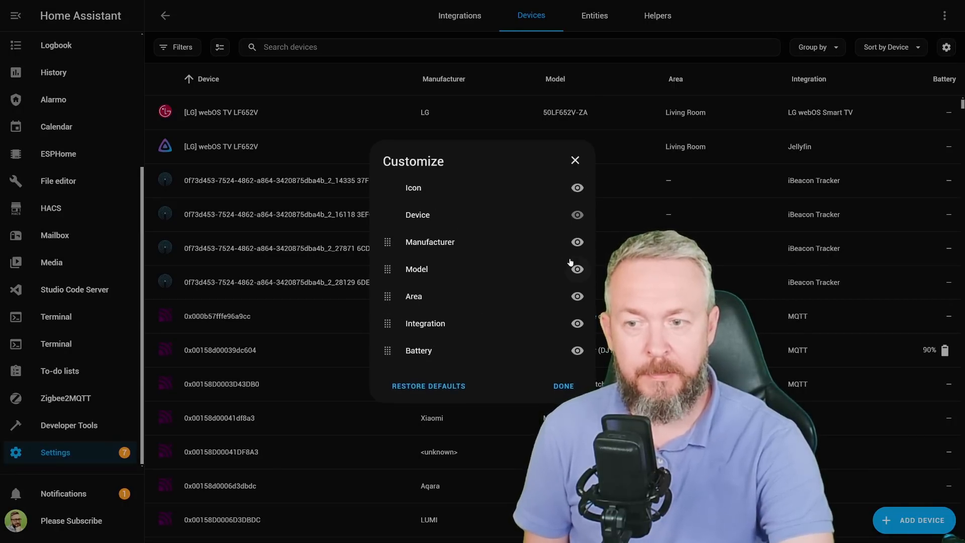
left_click(575, 242)
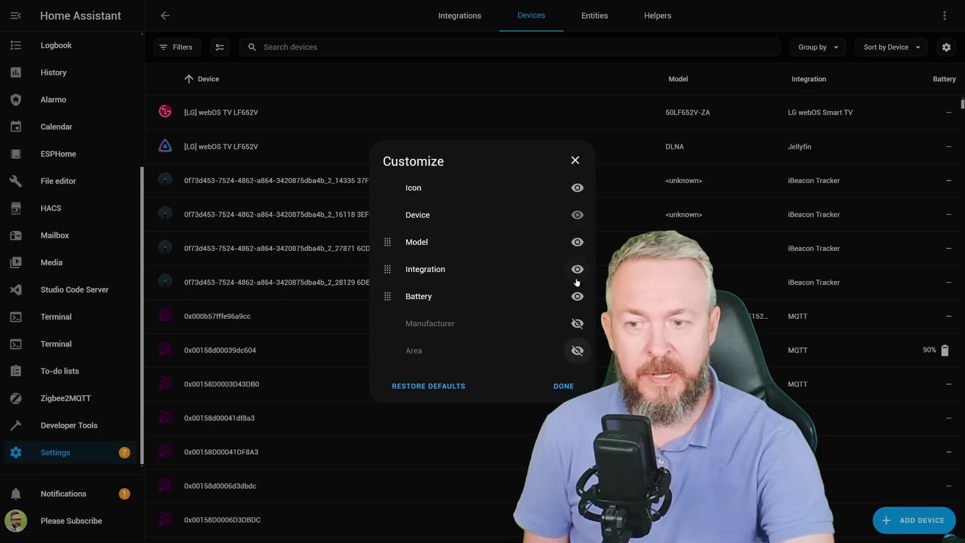
left_click(576, 296)
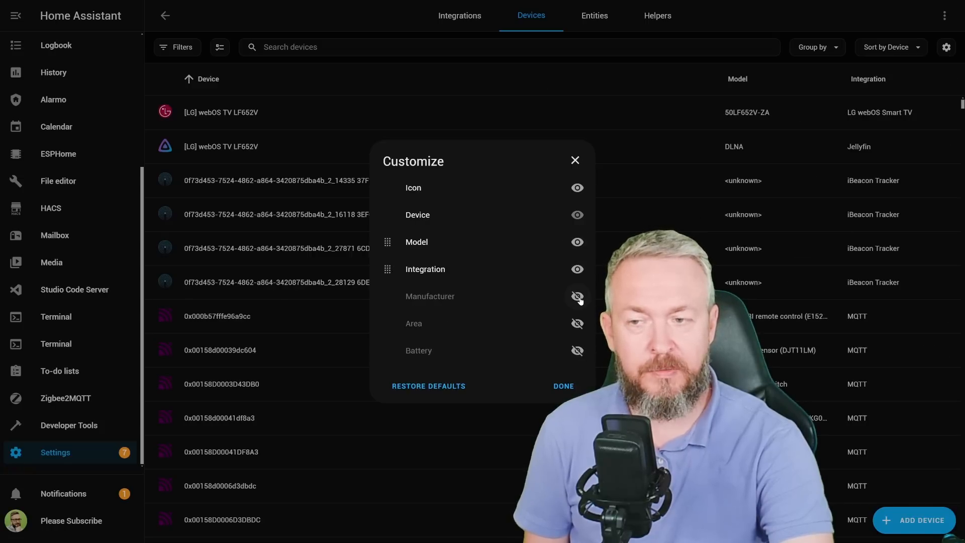
mouse_move(386, 270)
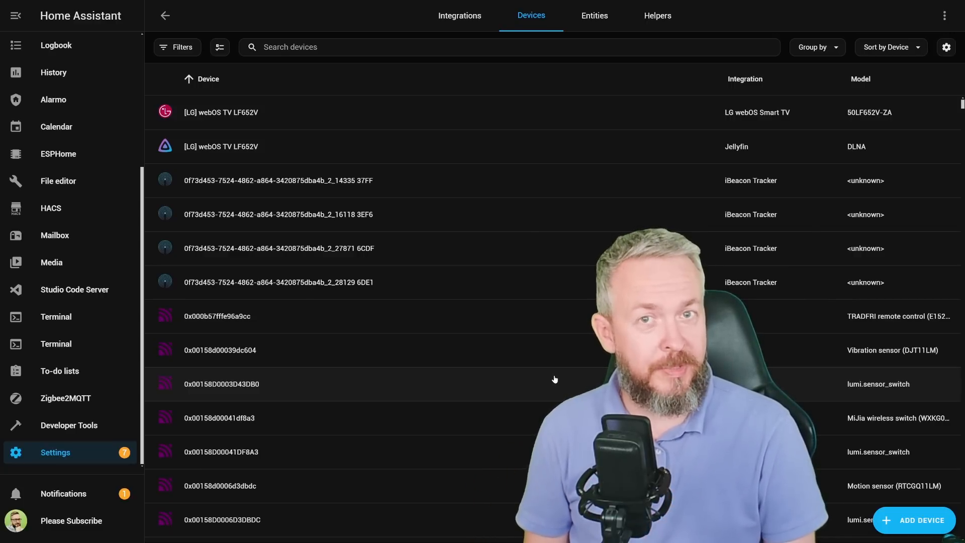
left_click(656, 15)
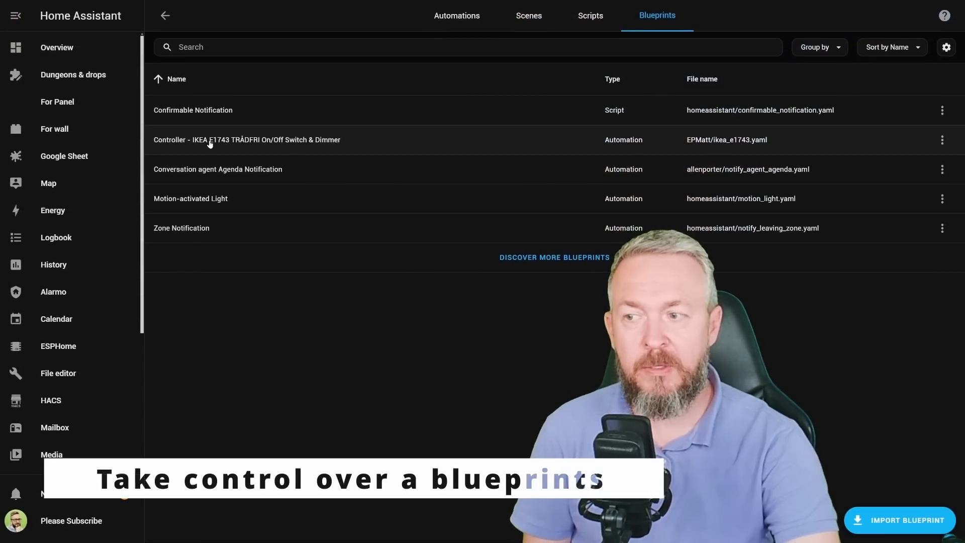
Open the IKEA E1743 Controller automation and choose Take control from its more-actions menu.
left_click(246, 138)
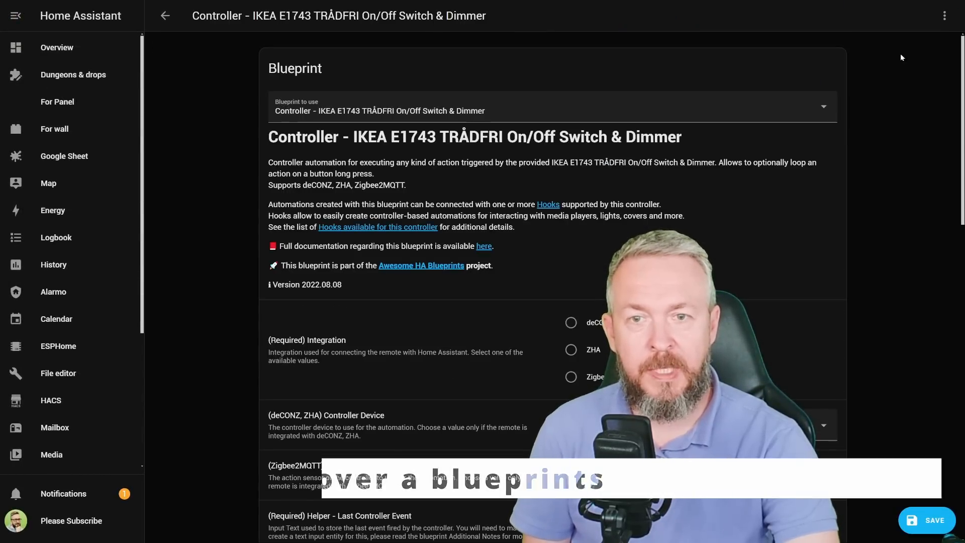
left_click(945, 15)
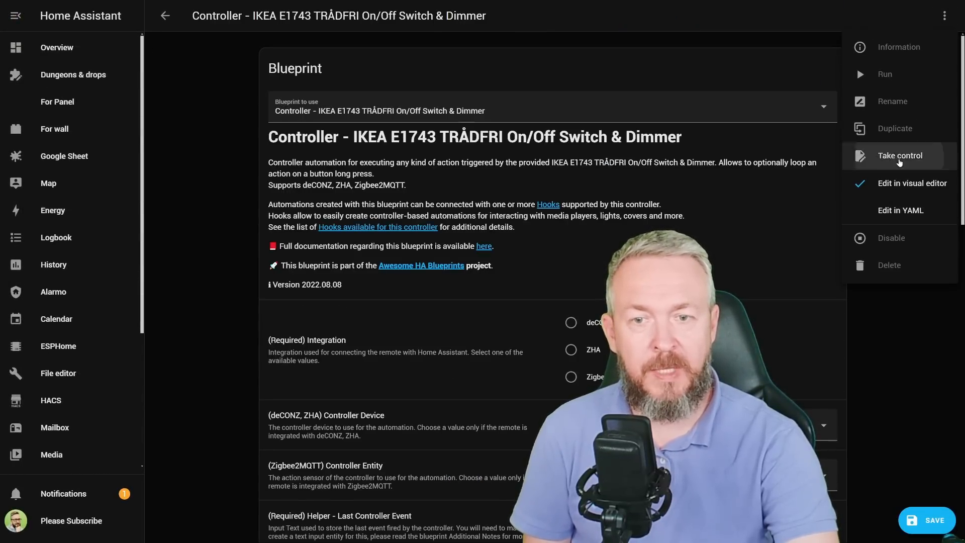
left_click(899, 155)
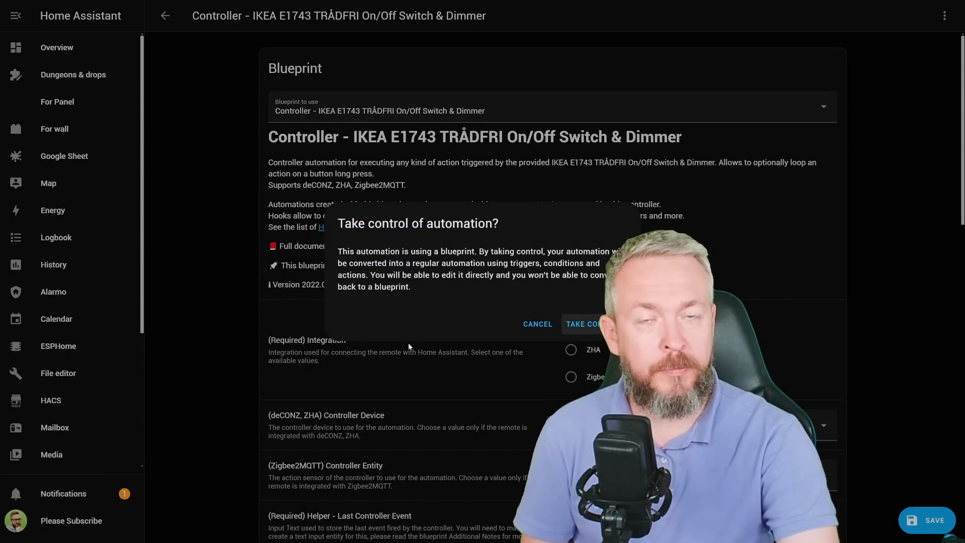
mouse_move(480, 115)
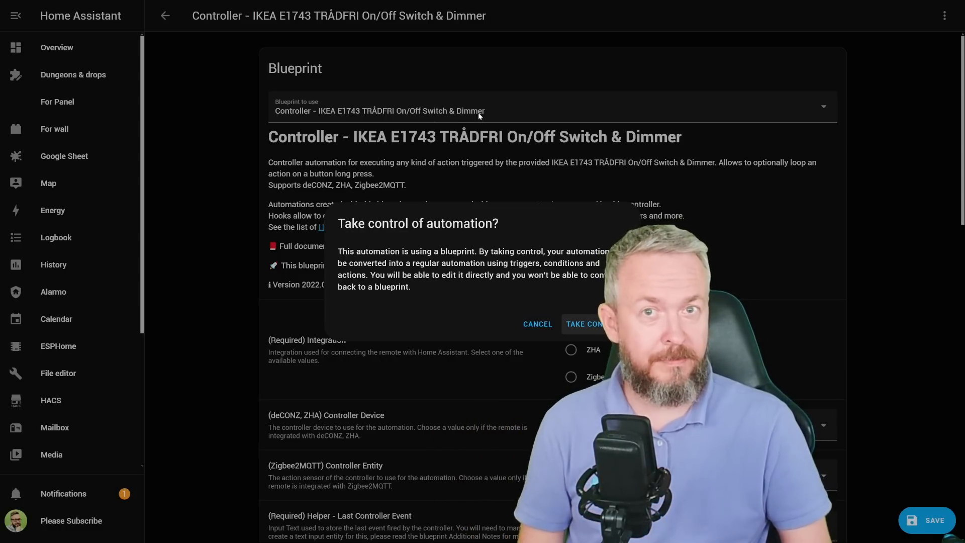
Confirm taking control to make it a regular automation, then view it in Edit in YAML.
left_click(583, 324)
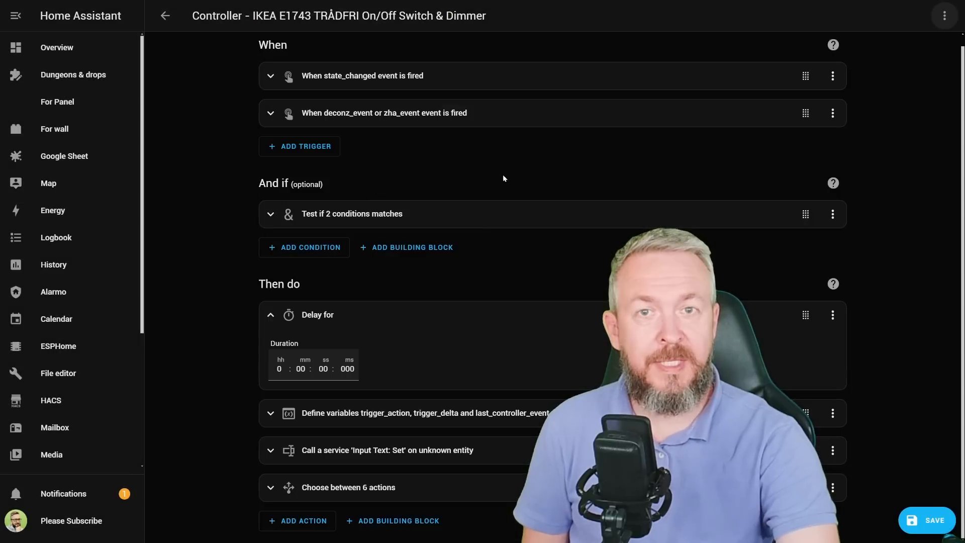
mouse_move(828, 56)
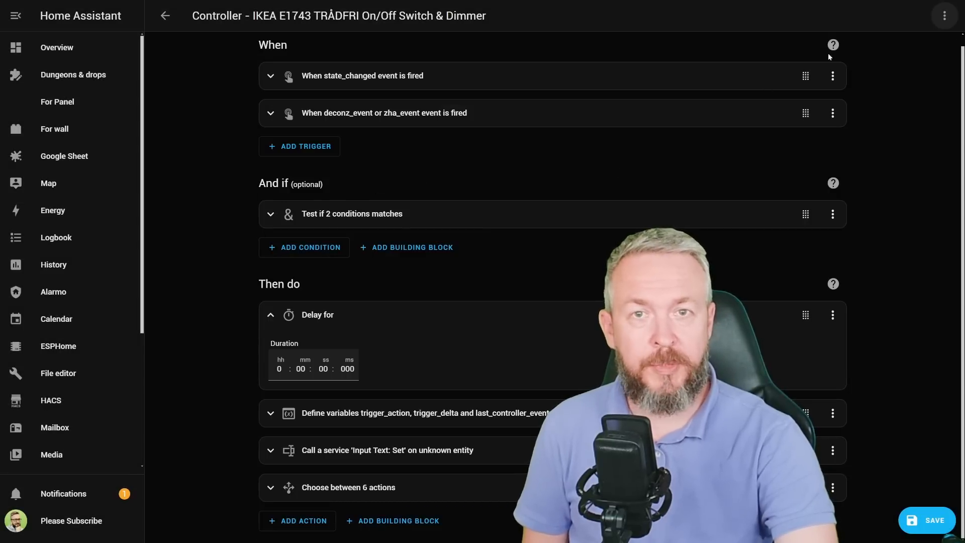
left_click(944, 15)
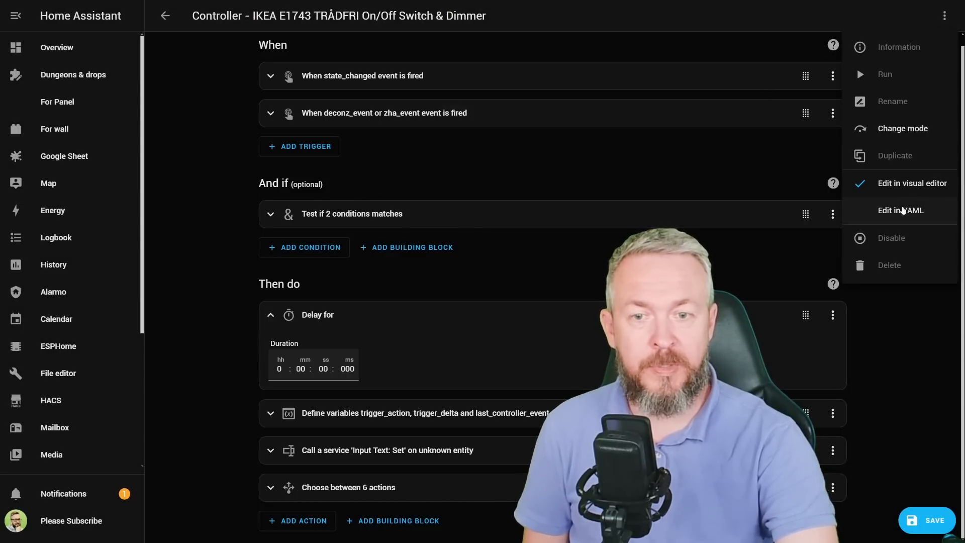
left_click(901, 210)
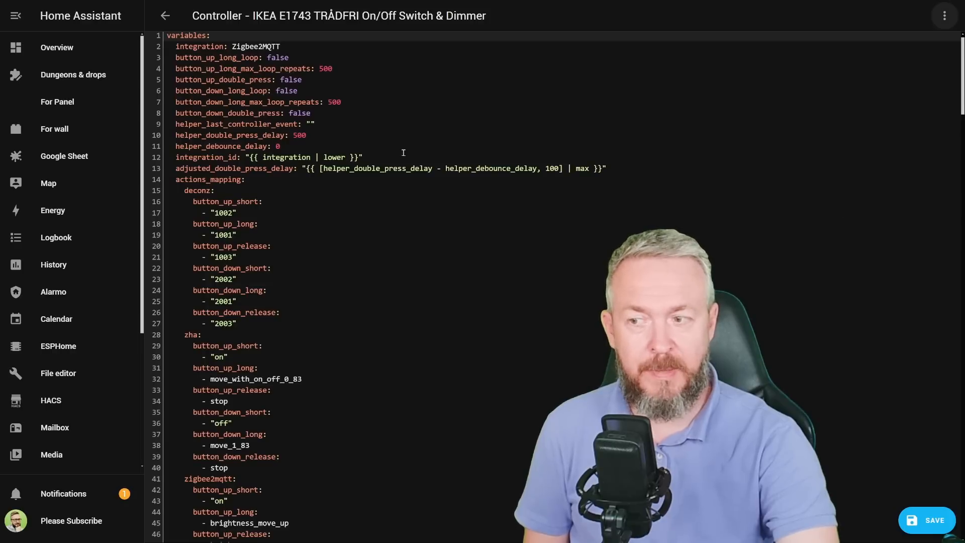
scroll("down", 3)
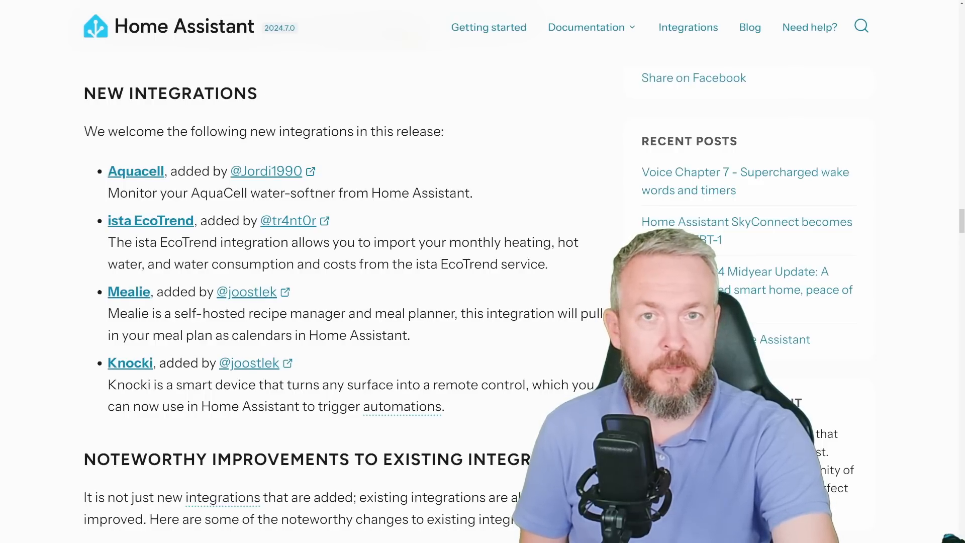
Scroll the 2024.7 release notes past integration improvements to the 'Candidates to process' list.
scroll("down", 3)
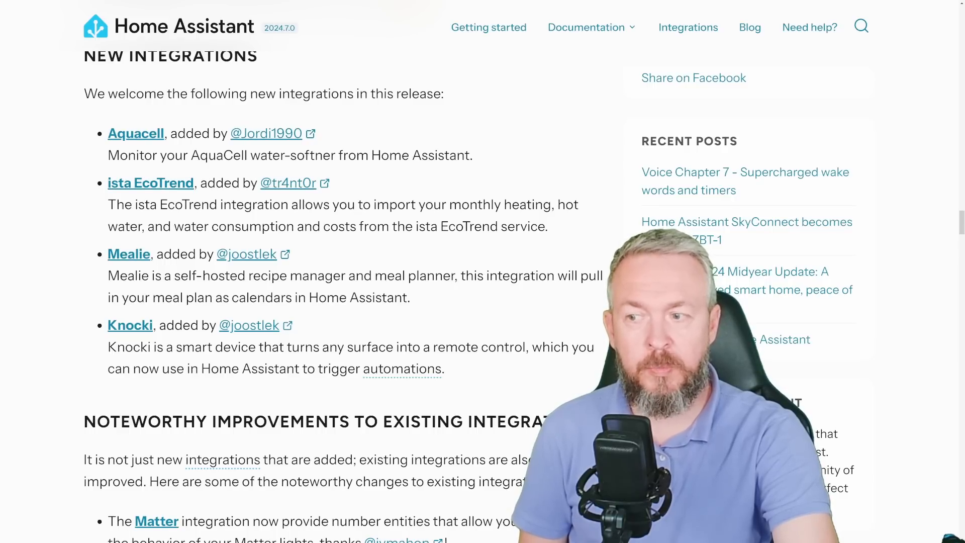
scroll("down", 3)
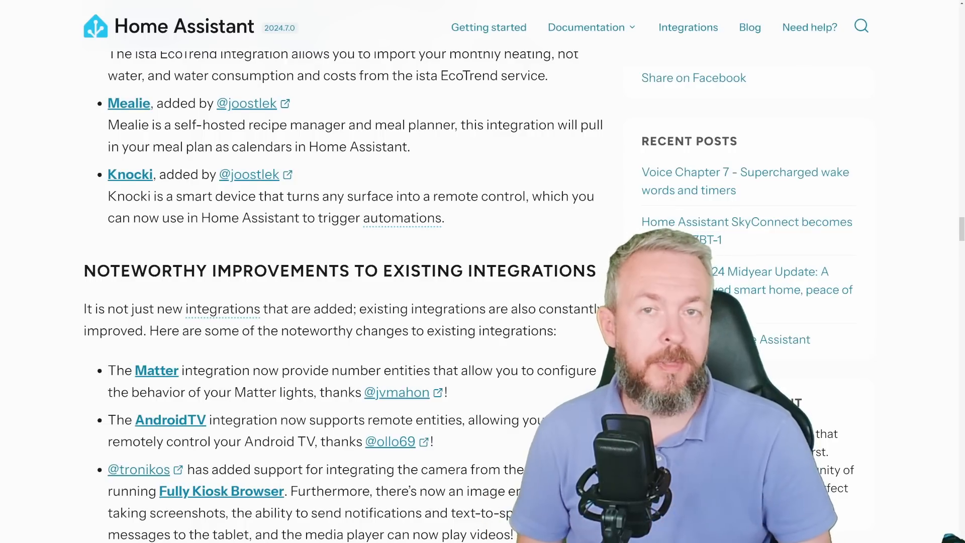
scroll("down", 3)
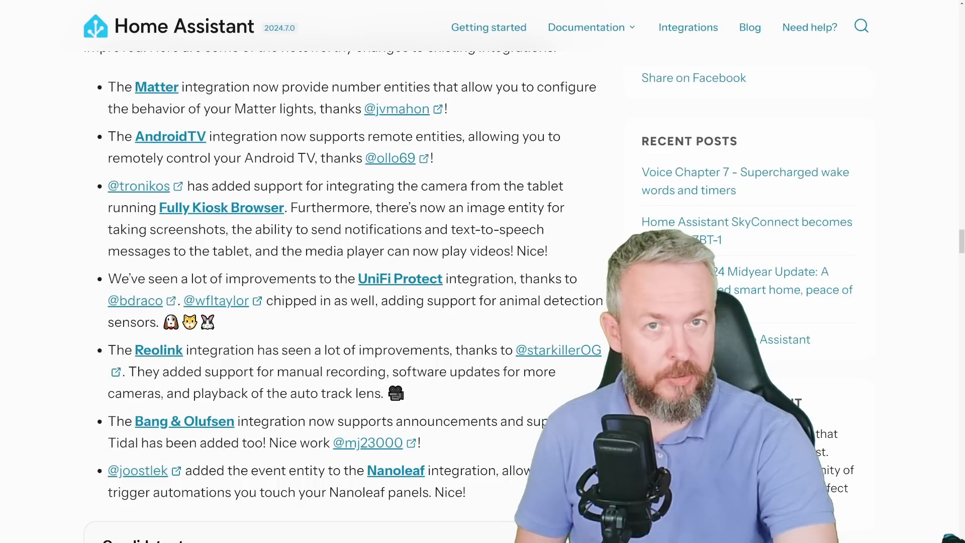
scroll("down", 3)
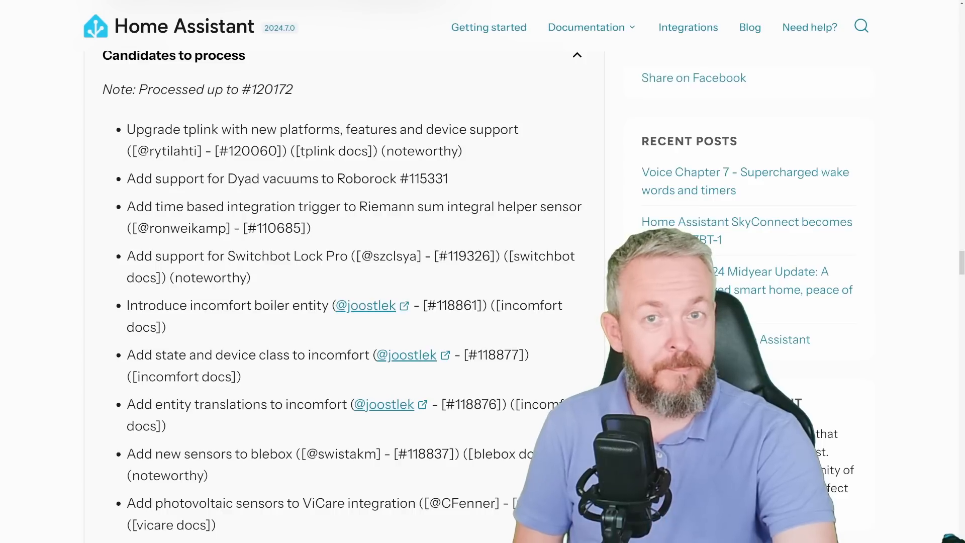
Scroll to the platinum-quality integrations and those now set up from the UI.
scroll("down", 3)
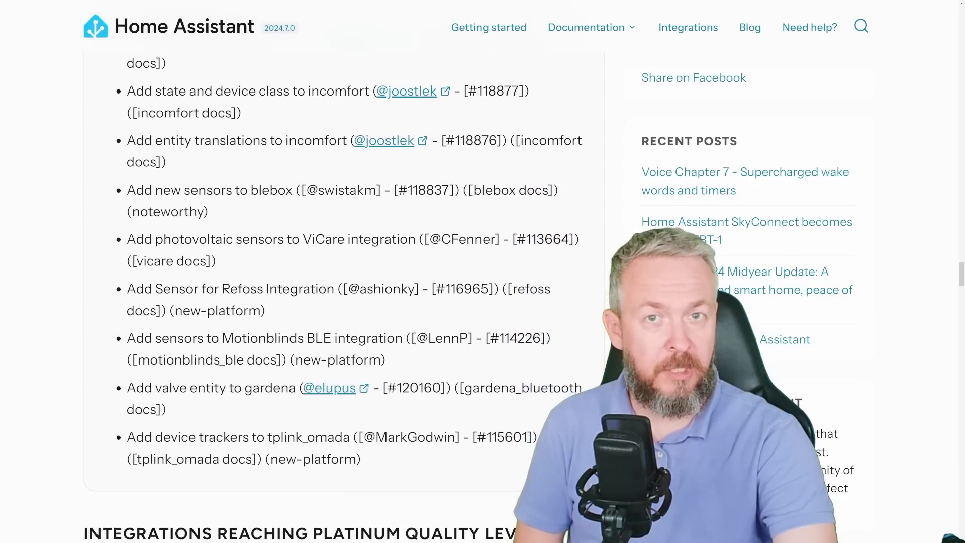
scroll("down", 3)
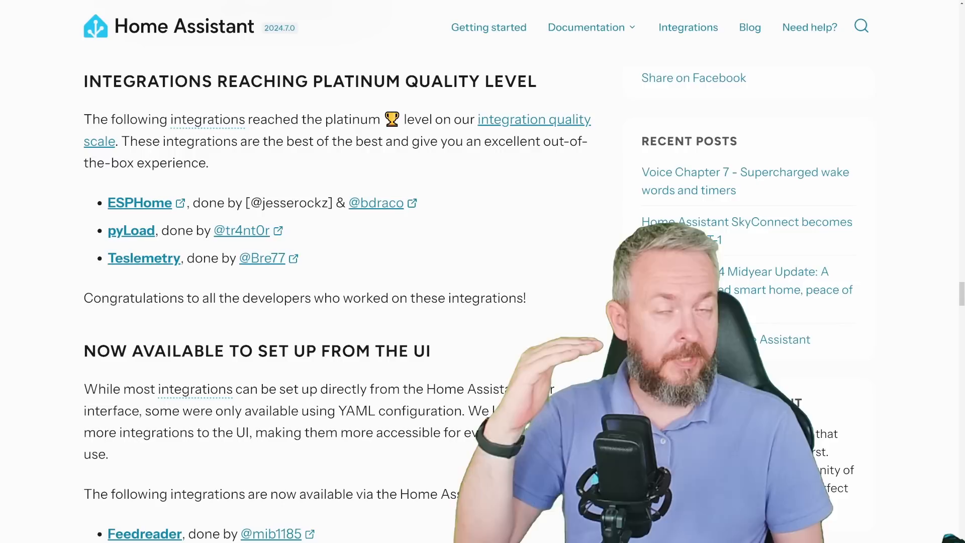
Scroll past the Farewell section to 'ESPHome update entities for ready-made projects'.
scroll("down", 3)
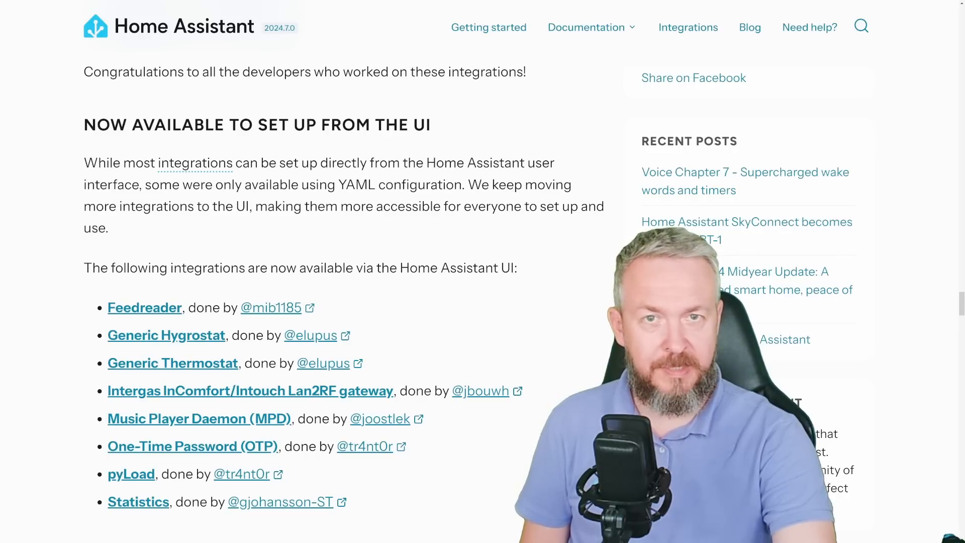
scroll("down", 3)
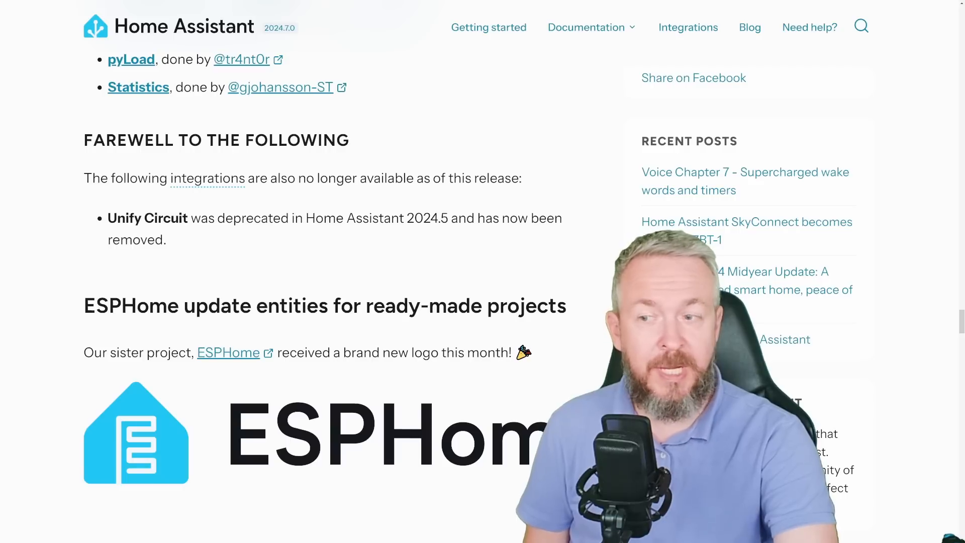
mouse_move(207, 178)
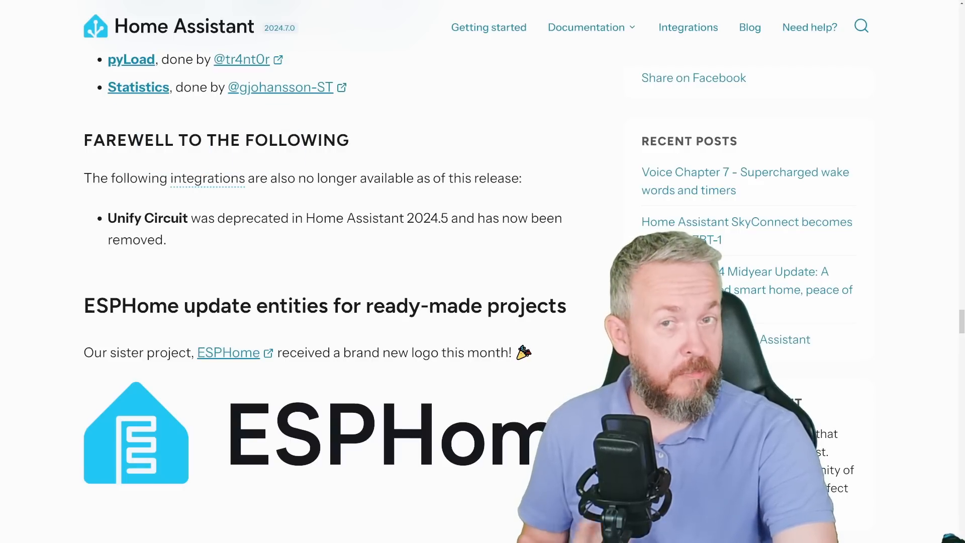
scroll("down", 3)
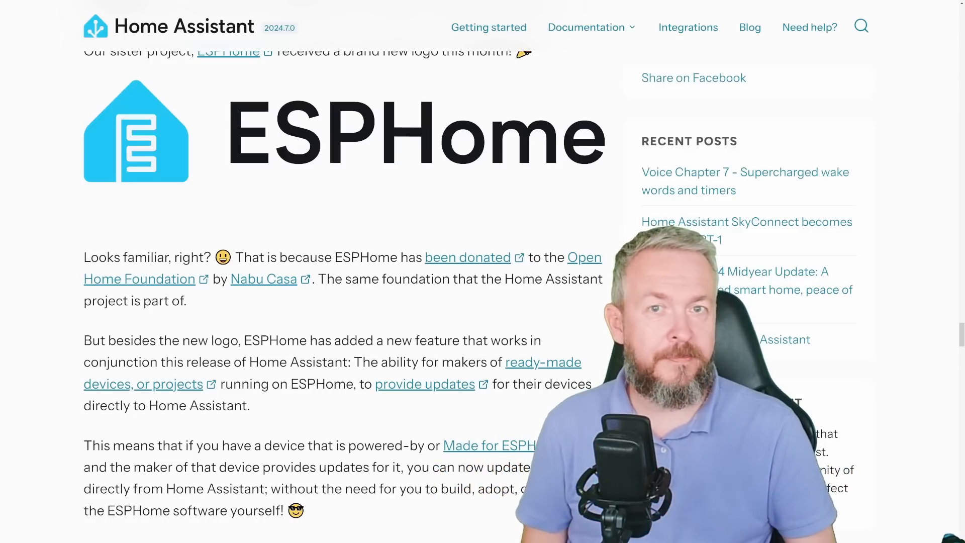
scroll("down", 3)
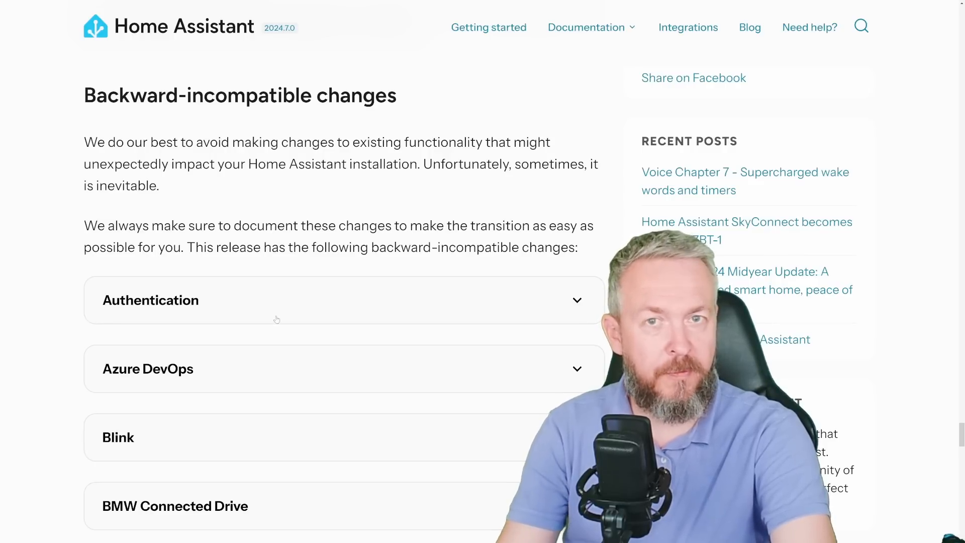
Scroll through the expanded Authentication, BMW Connected Drive and Logitech Harmony Hub breaking changes.
scroll("down", 3)
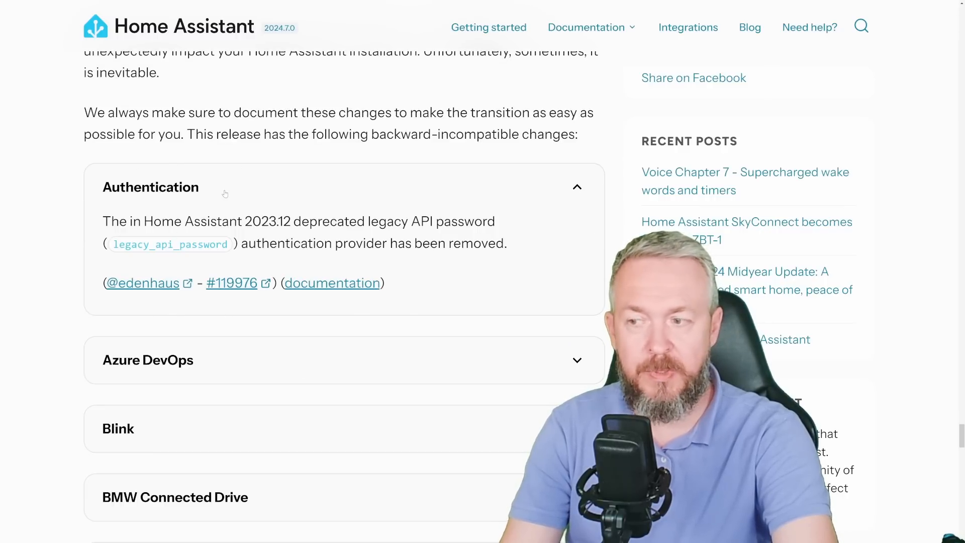
scroll("down", 3)
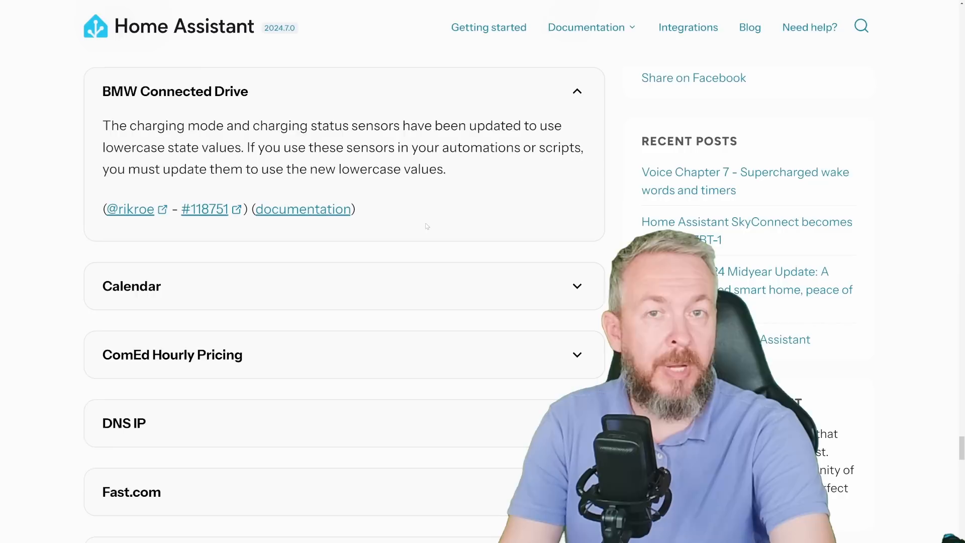
mouse_move(120, 142)
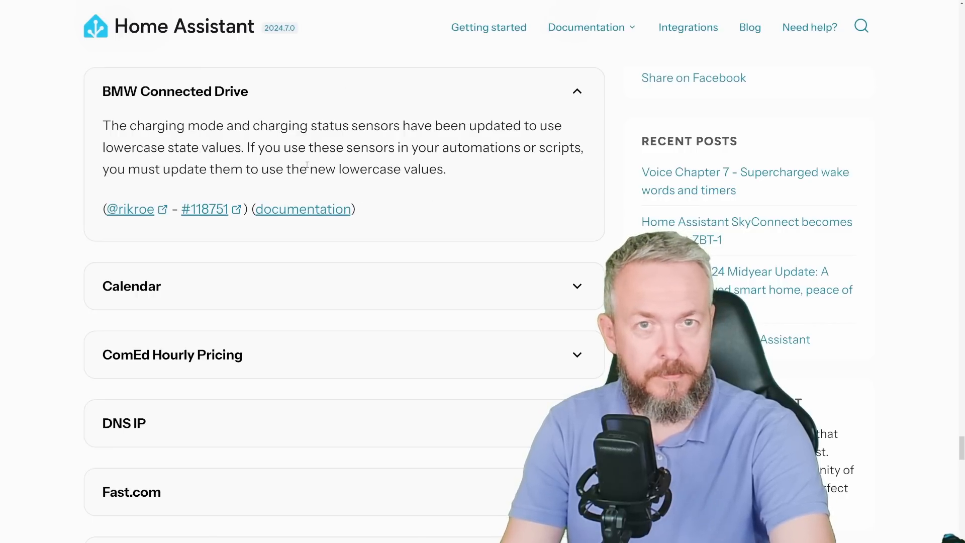
scroll("down", 3)
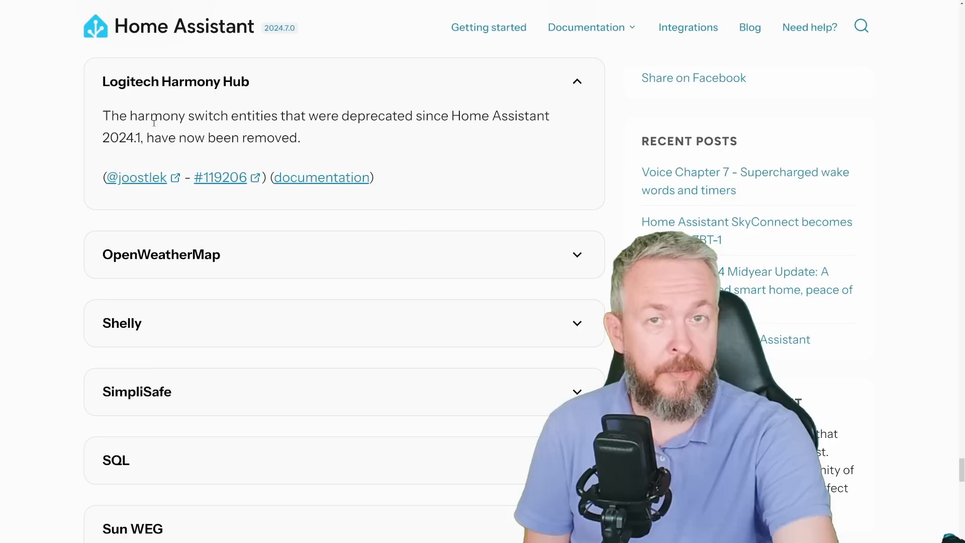
scroll("down", 3)
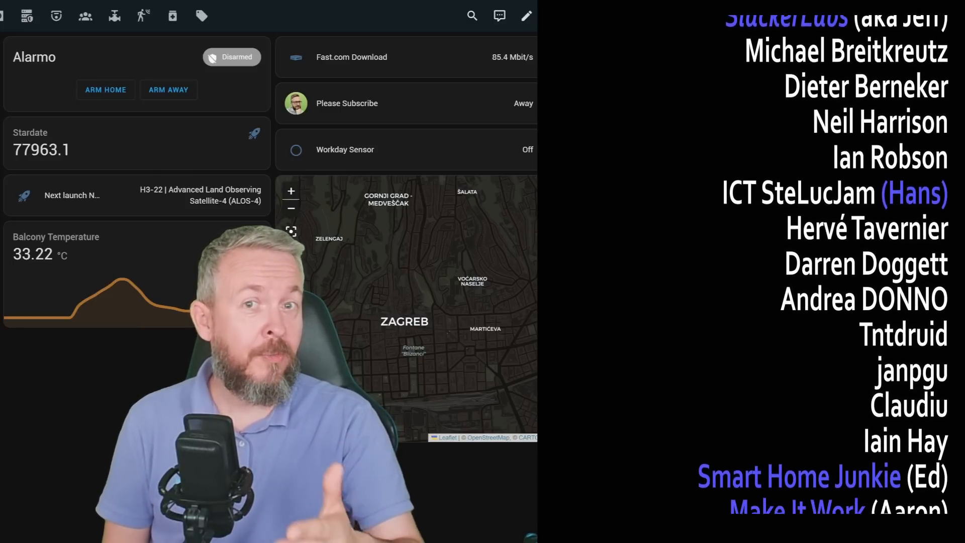
scroll("down", 3)
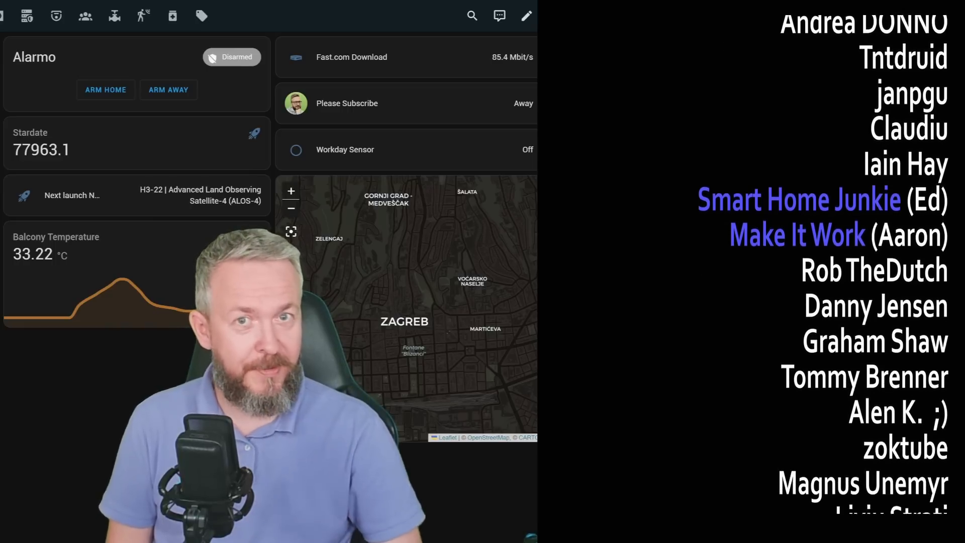
scroll("up", 3)
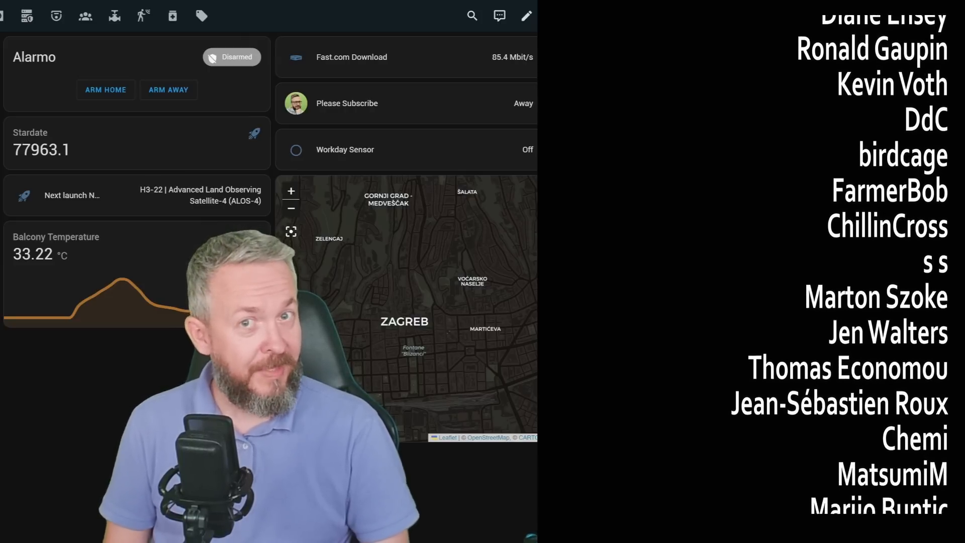
left_click(15, 15)
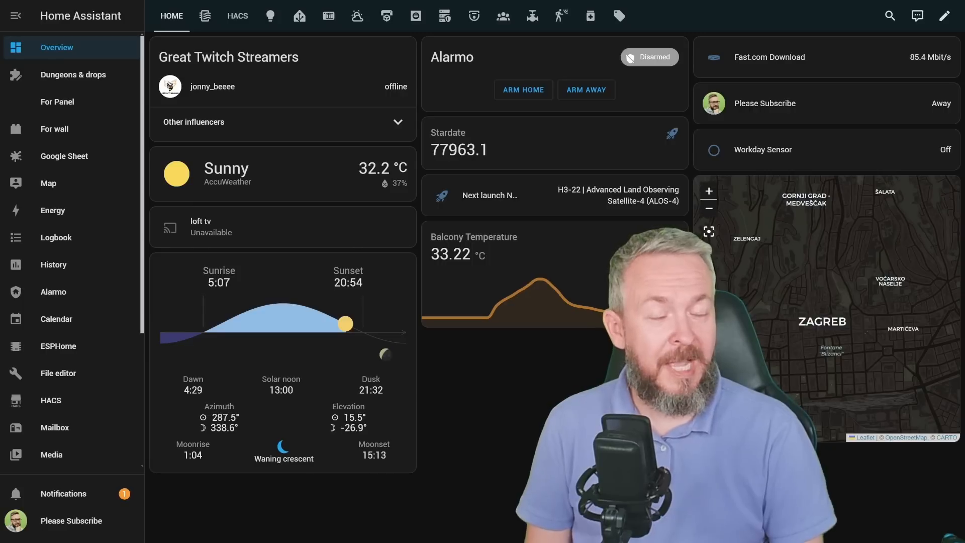